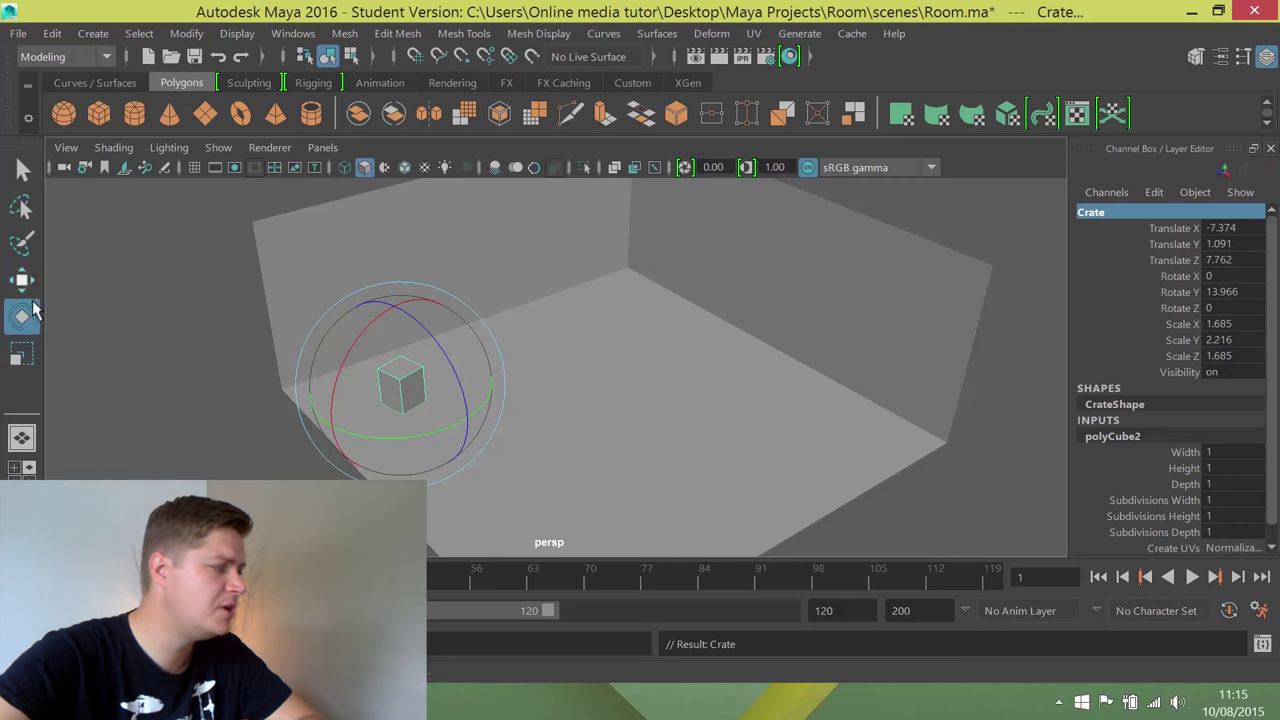
Step: Duplicate the crate cube via Edit > Duplicate, producing Crate1 in place
click(22, 170)
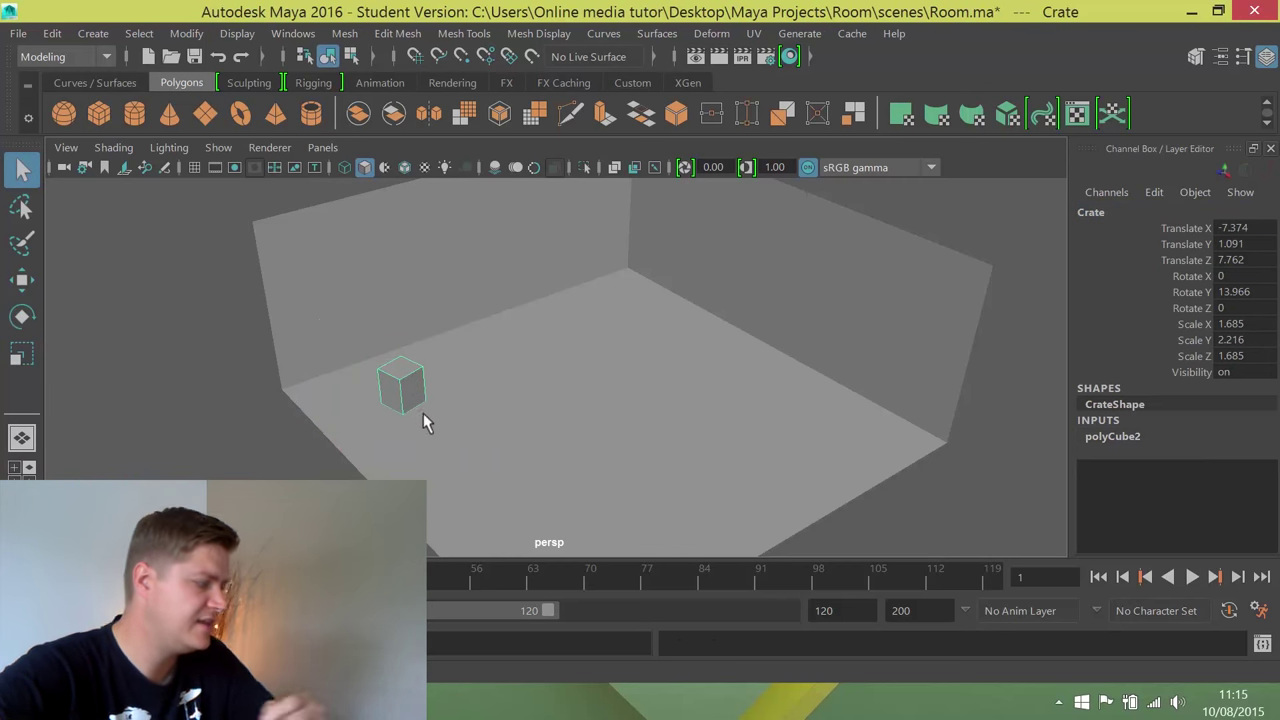
drag(420, 420, 488, 396)
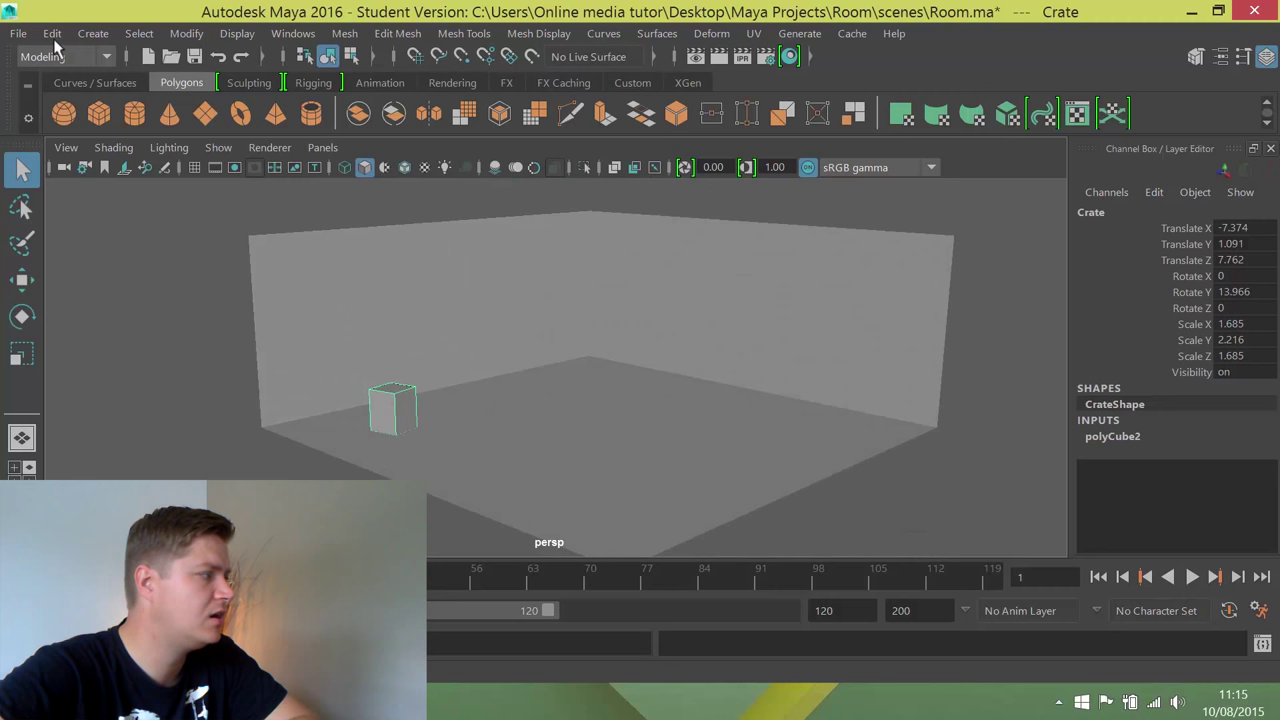
click(52, 32)
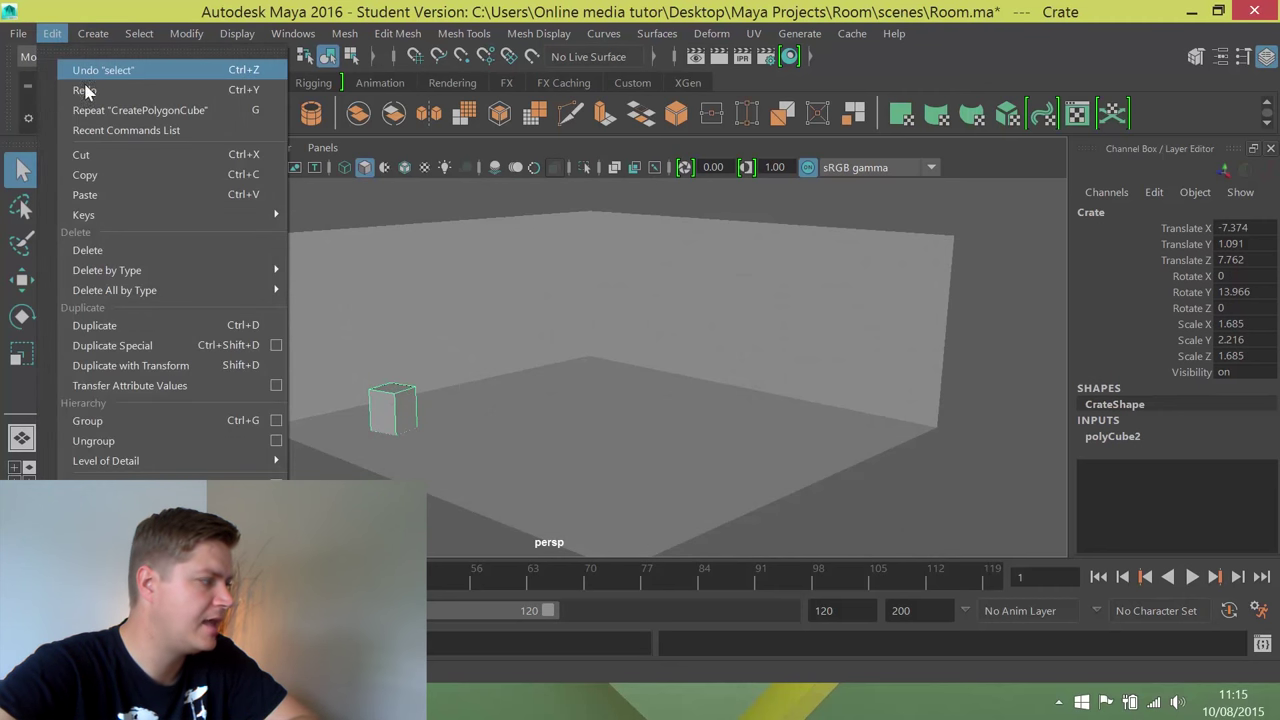
mouse_move(96, 324)
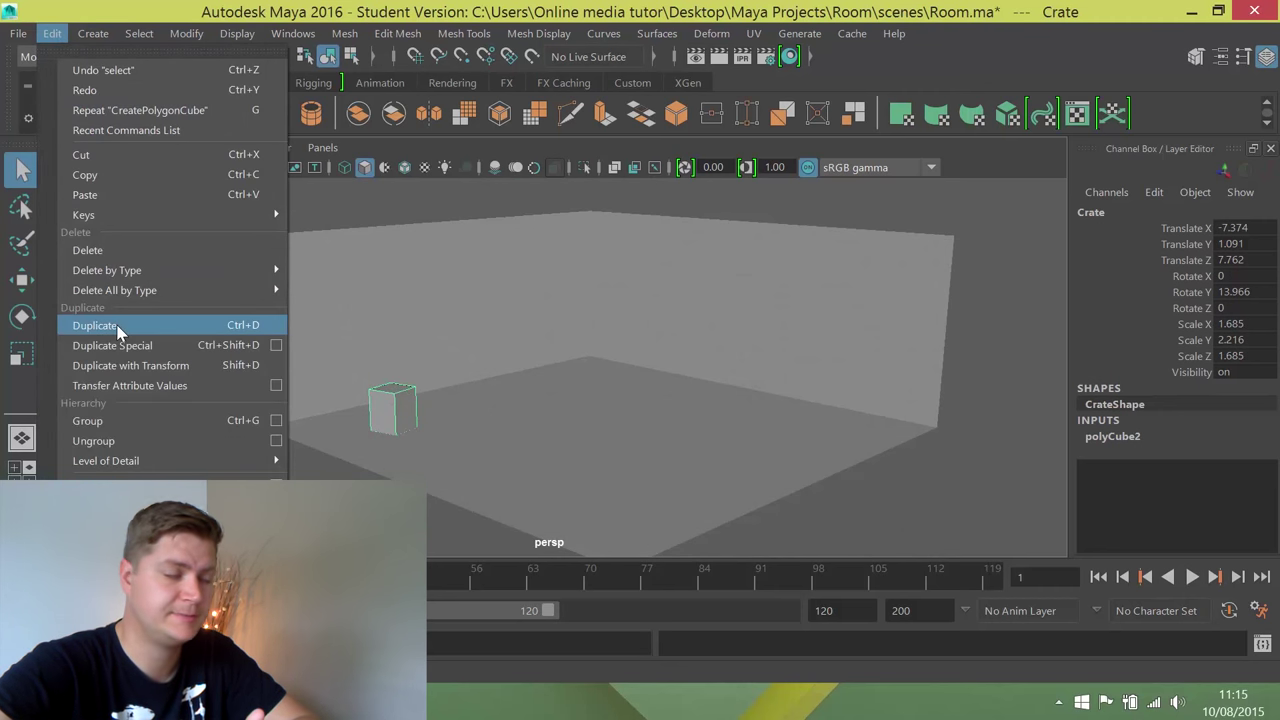
click(96, 324)
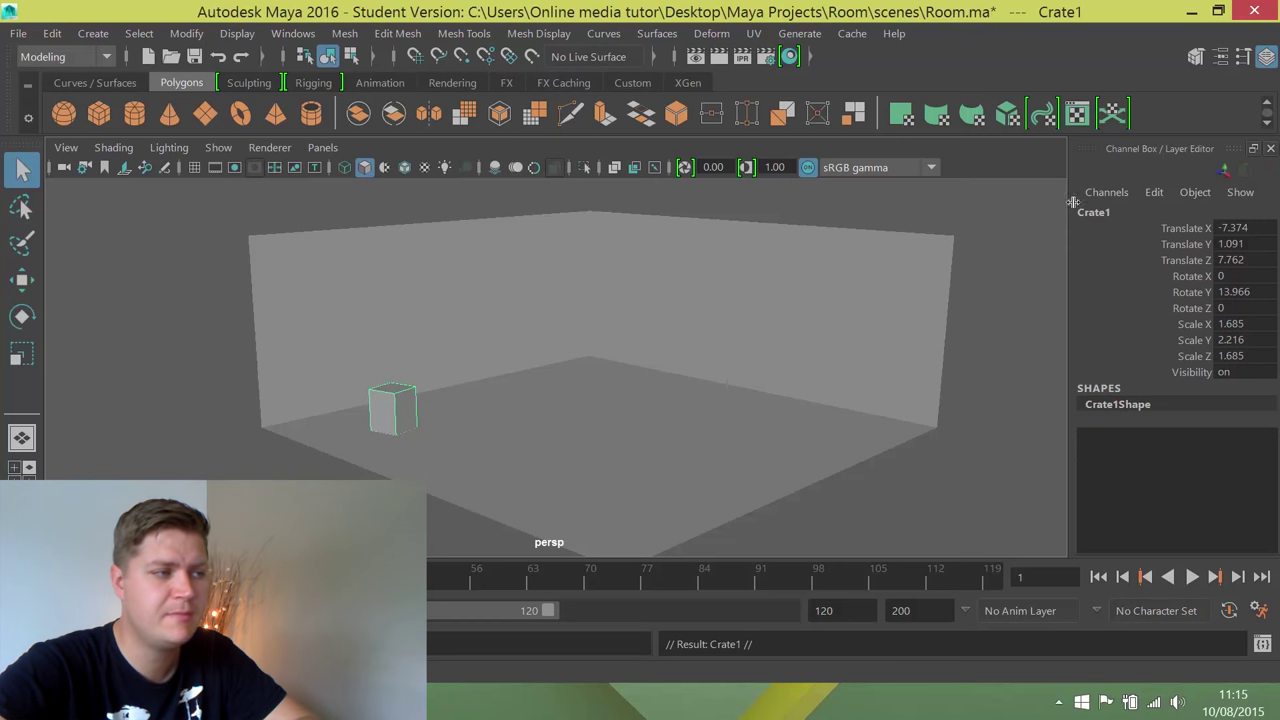
mouse_move(1076, 200)
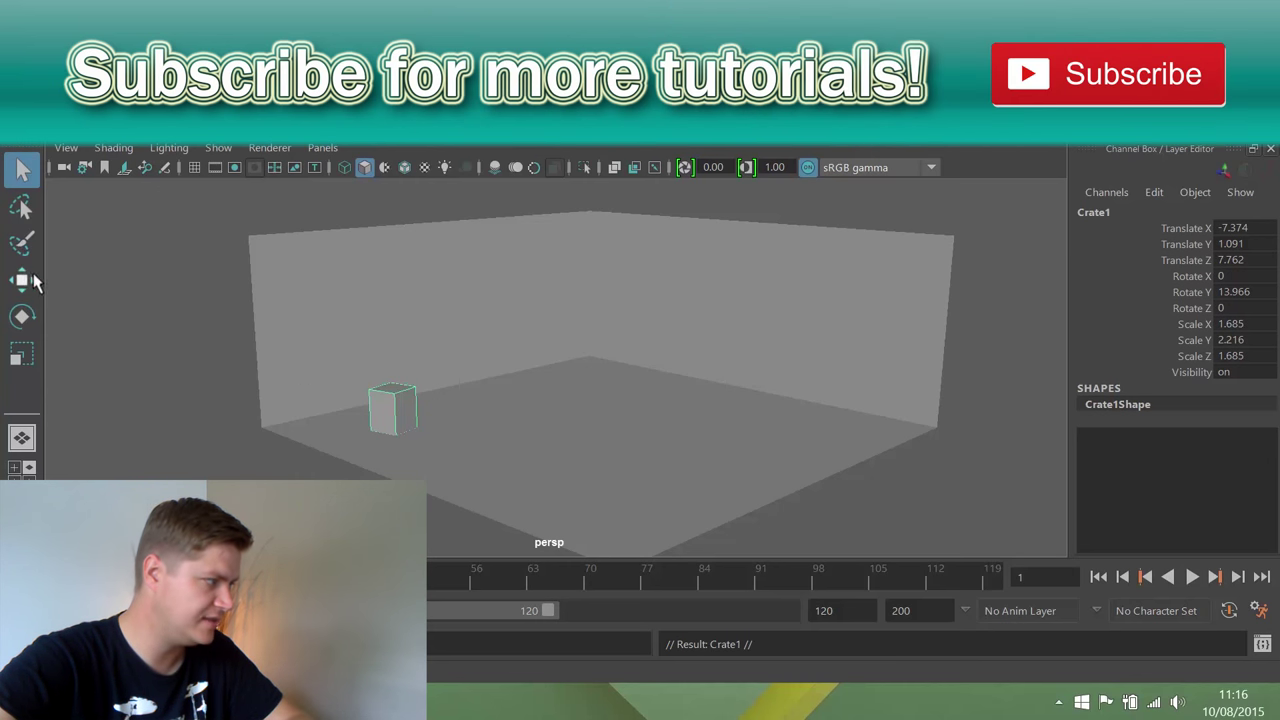
Step: Reposition Crate1 on the floor and shrink it slightly using Move, Rotate and Scale
click(22, 280)
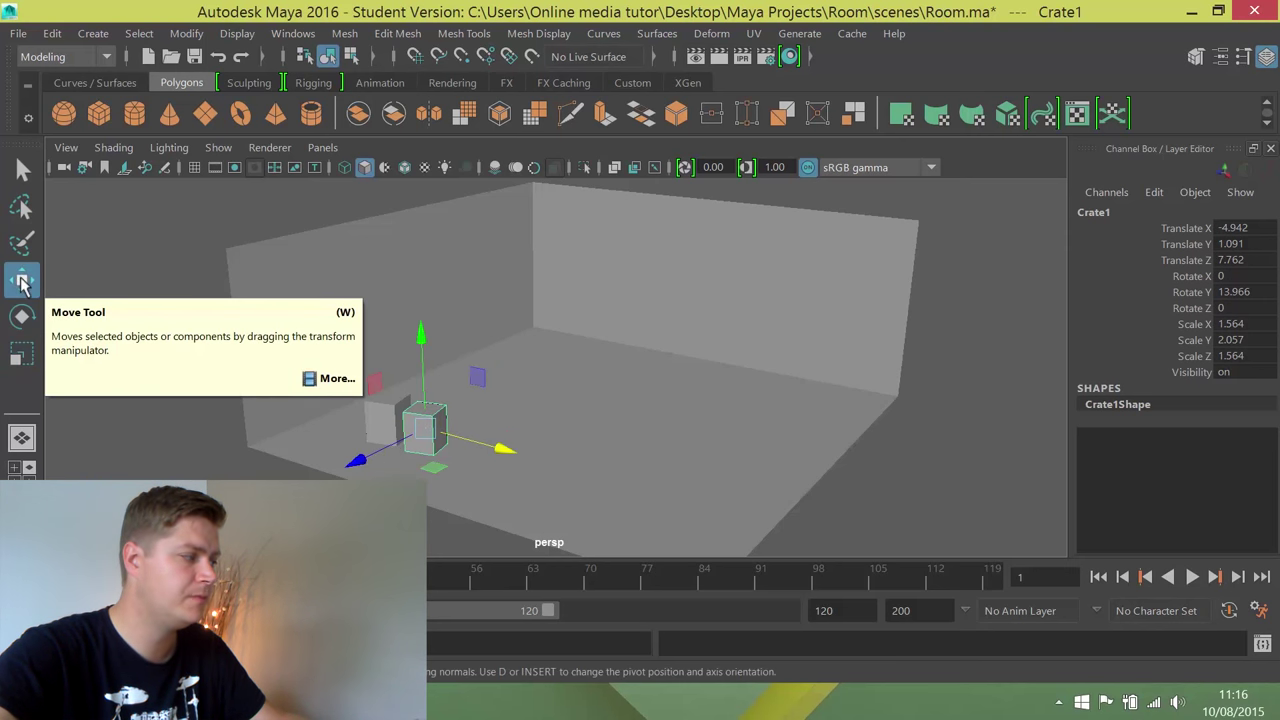
mouse_move(22, 318)
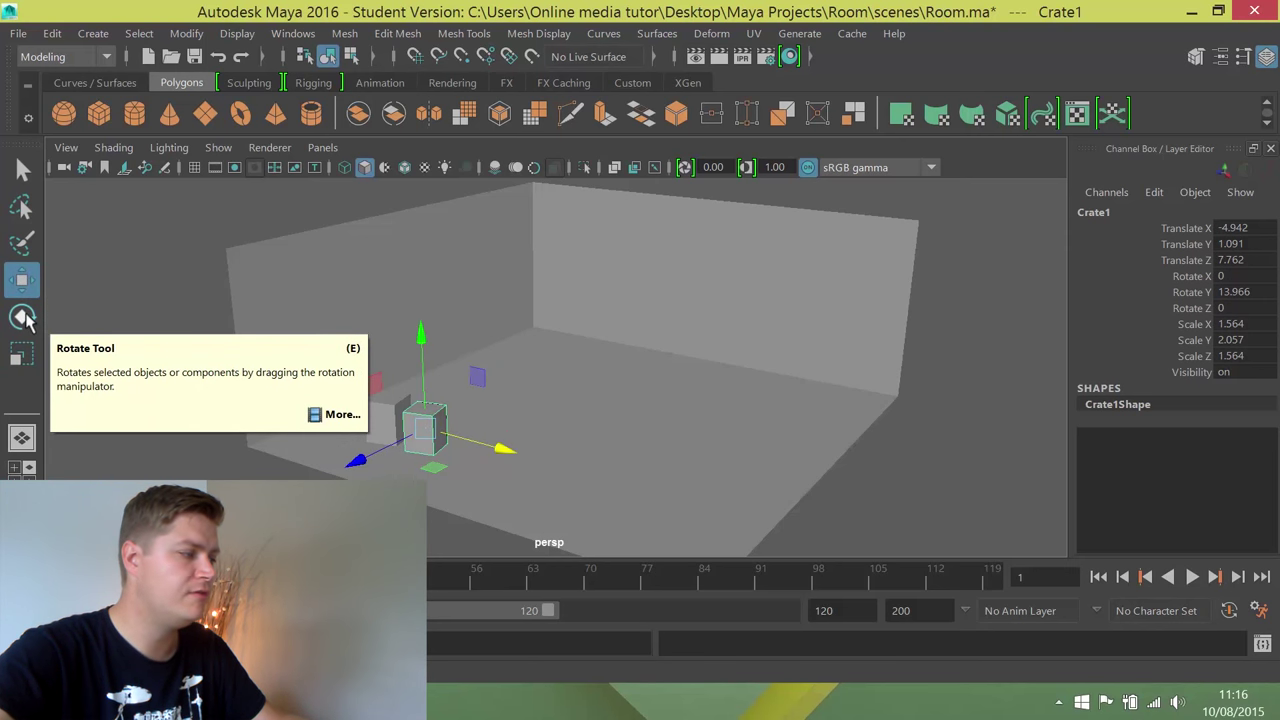
click(22, 316)
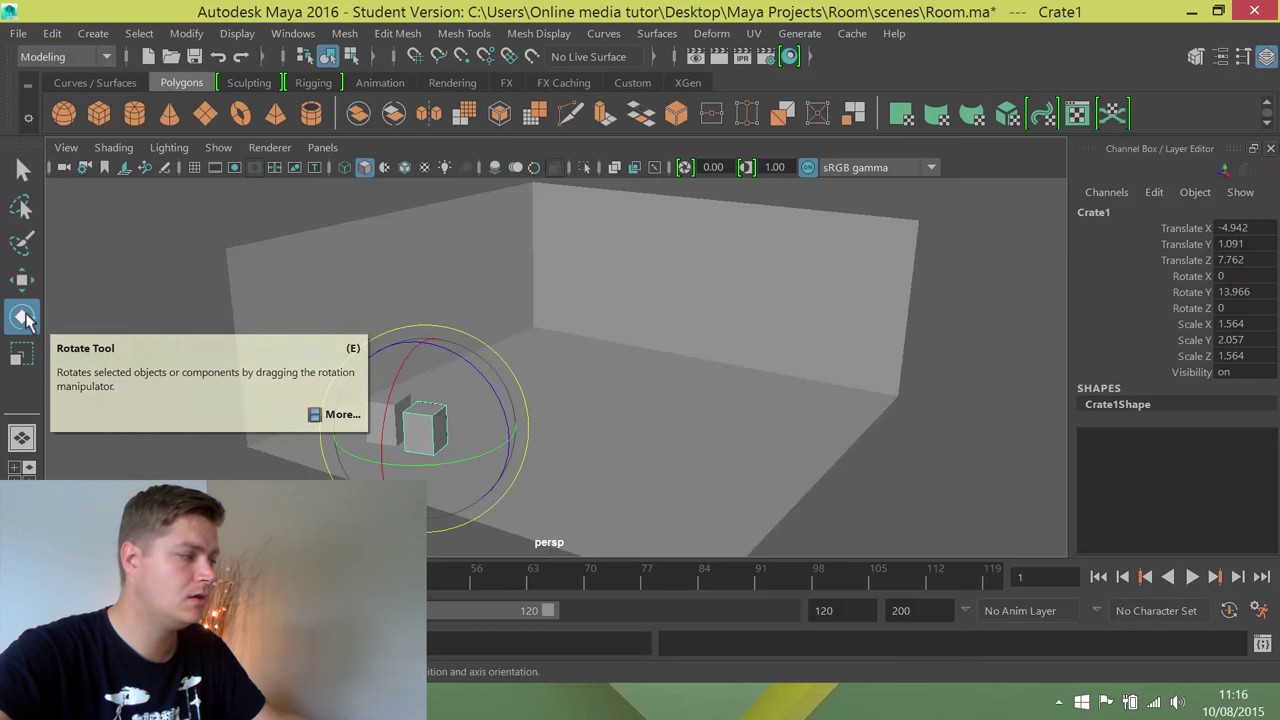
mouse_move(22, 356)
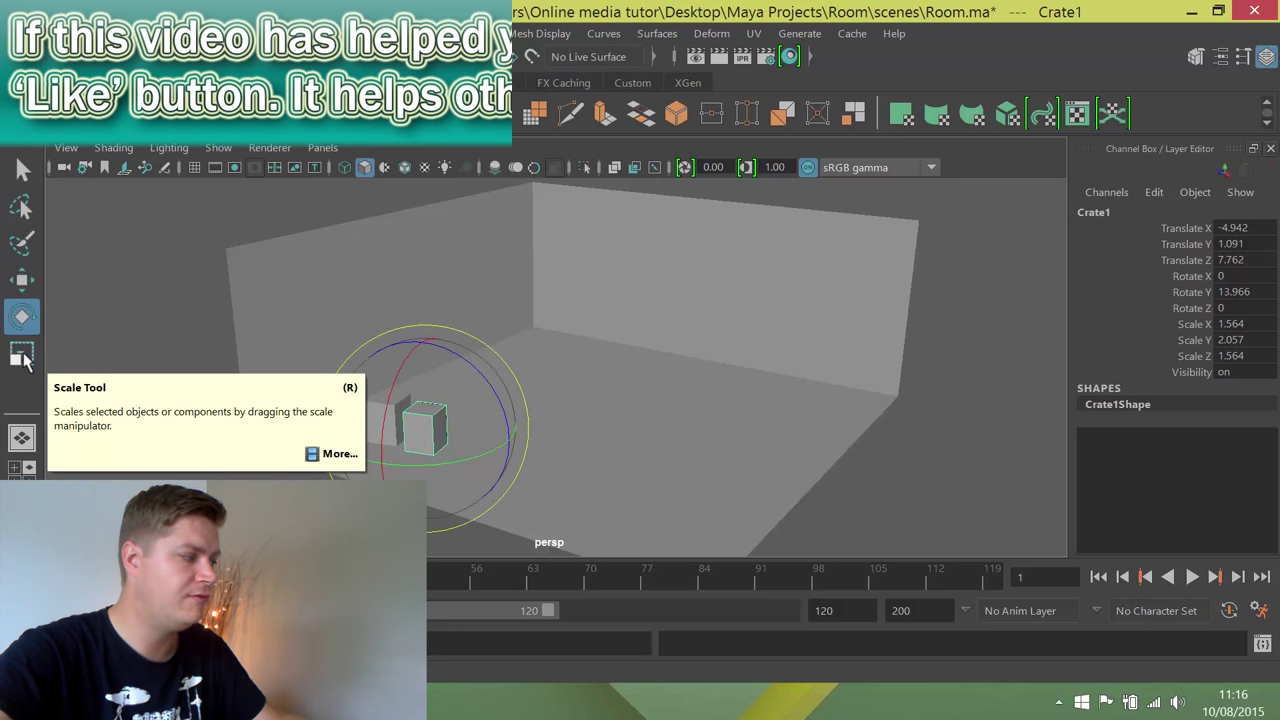
click(22, 356)
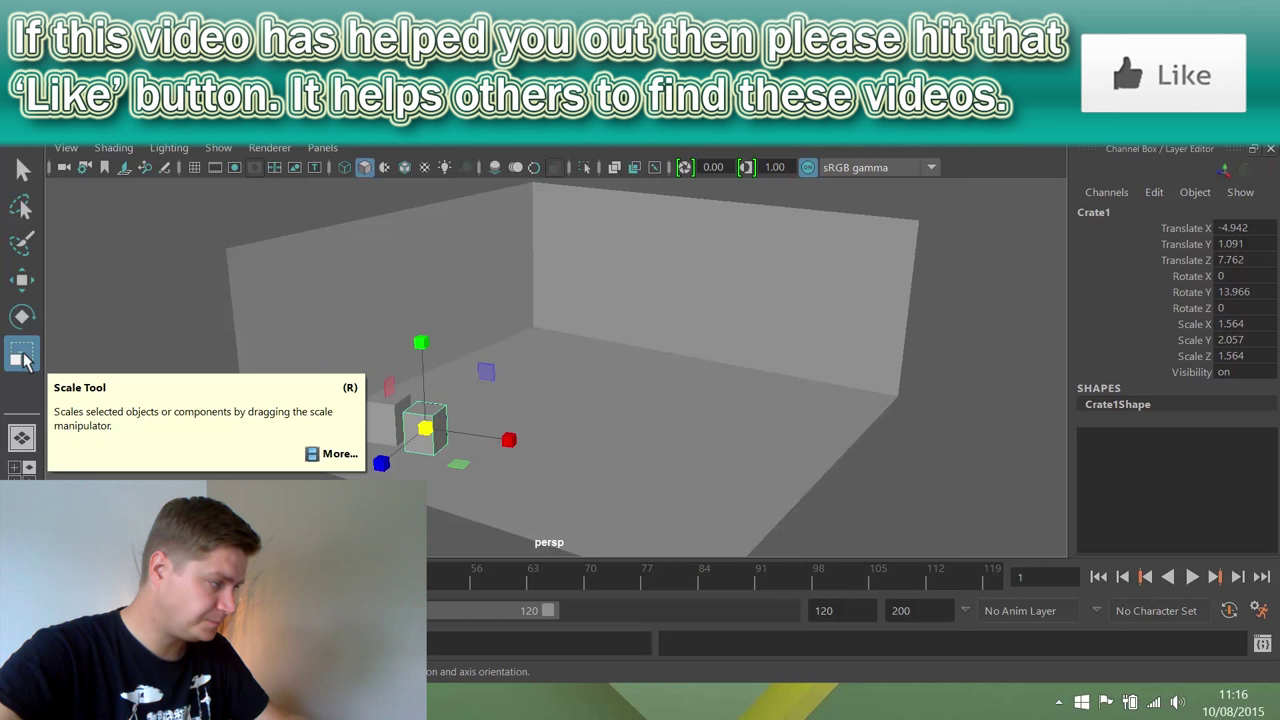
mouse_move(490, 440)
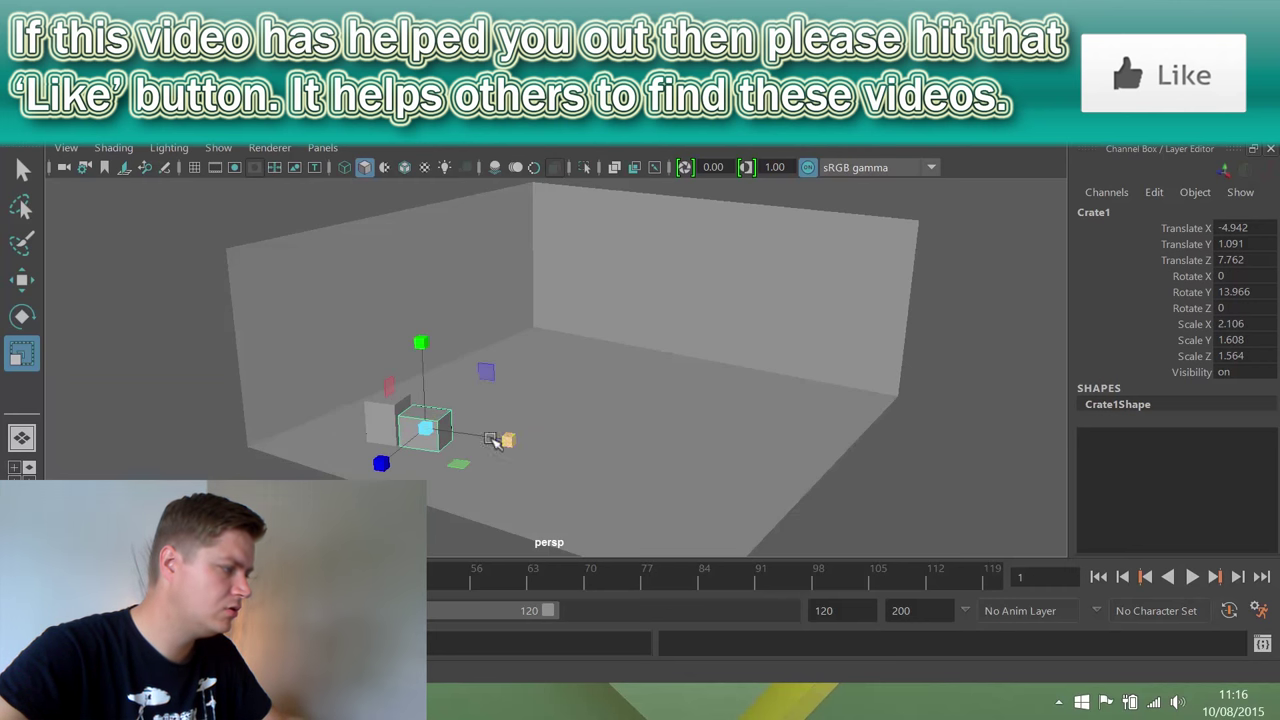
Step: Rotate Crate1 about 43 degrees around Y and slide it beside the original crate
click(22, 316)
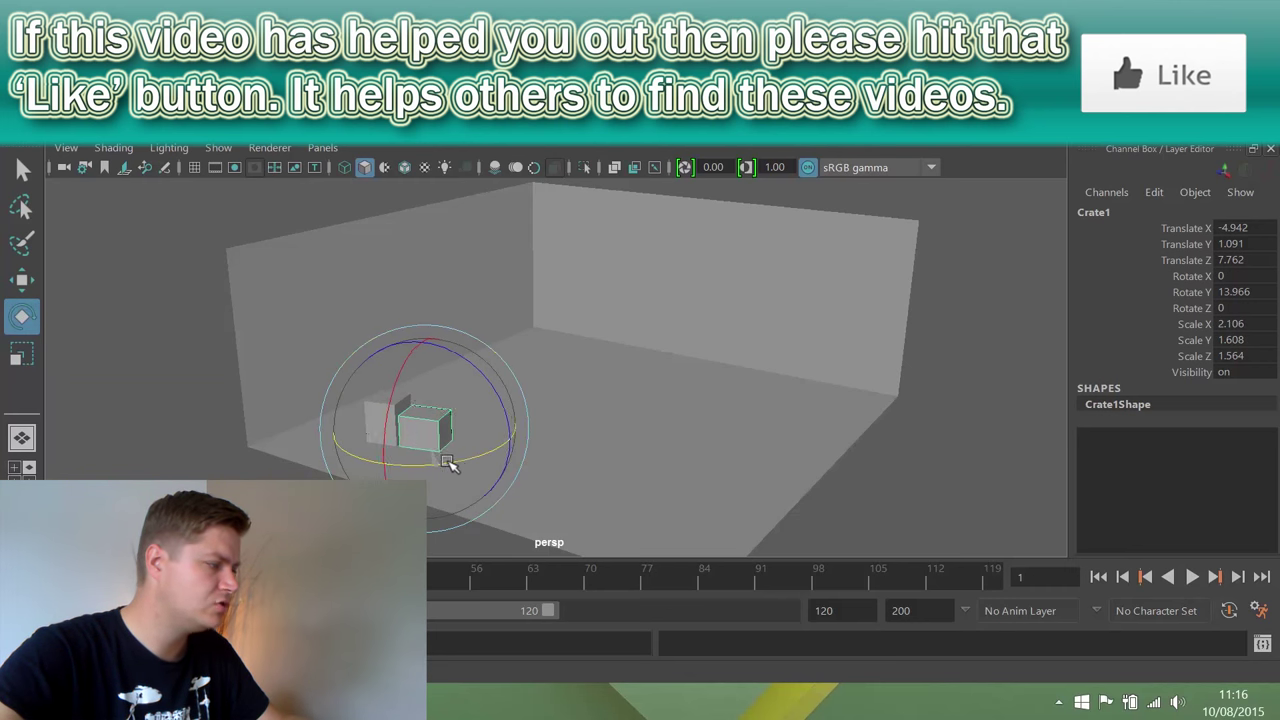
drag(450, 462, 448, 444)
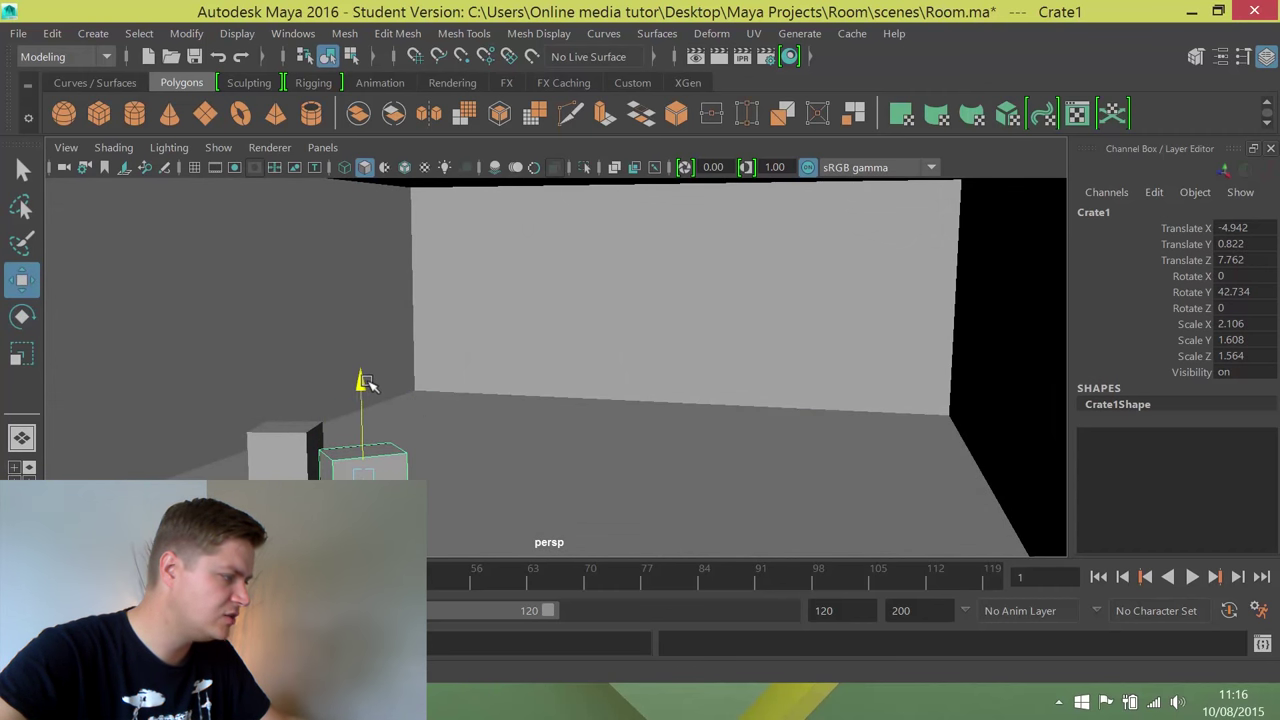
drag(364, 382, 450, 486)
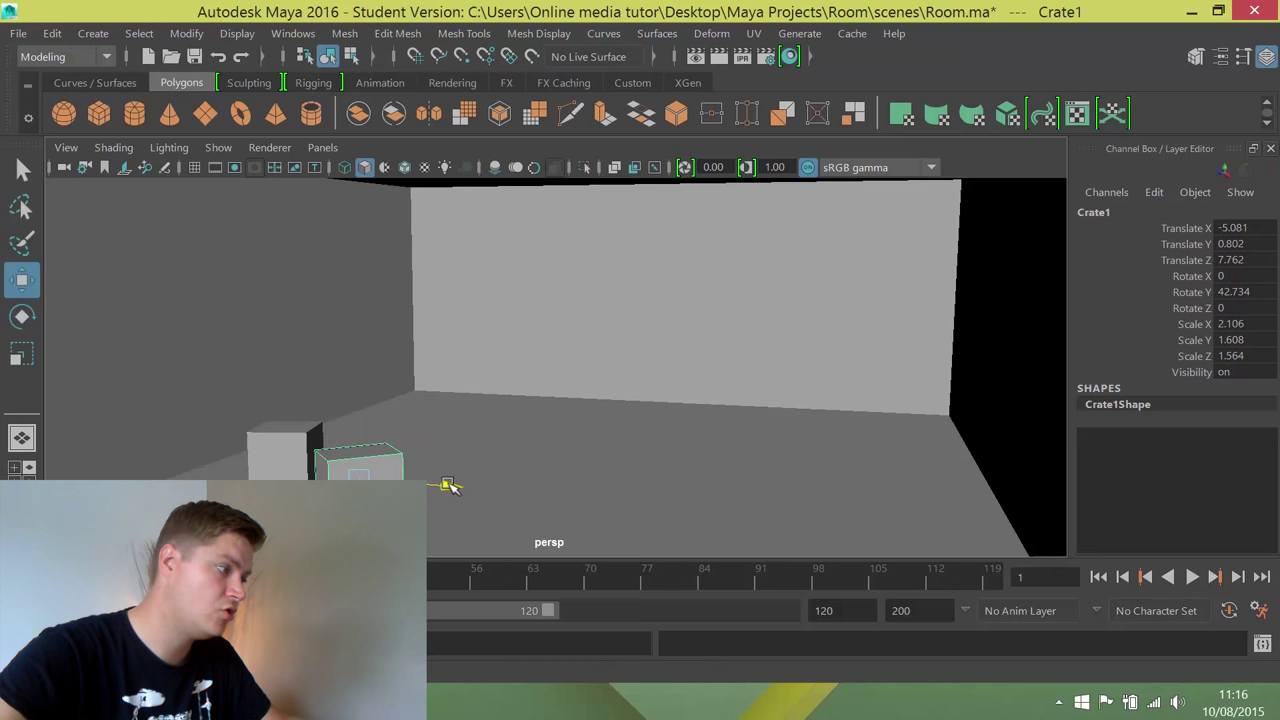
click(358, 464)
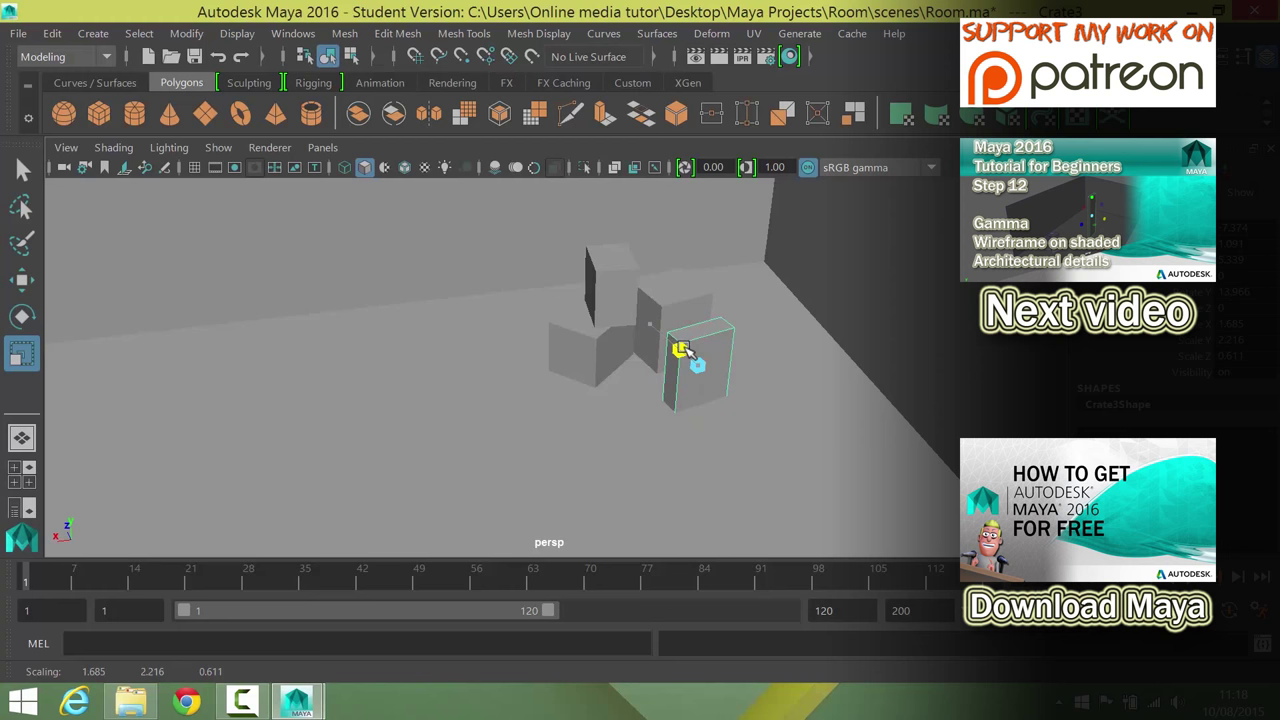
Step: Tilt the flattened crate about 16 degrees around X
click(22, 316)
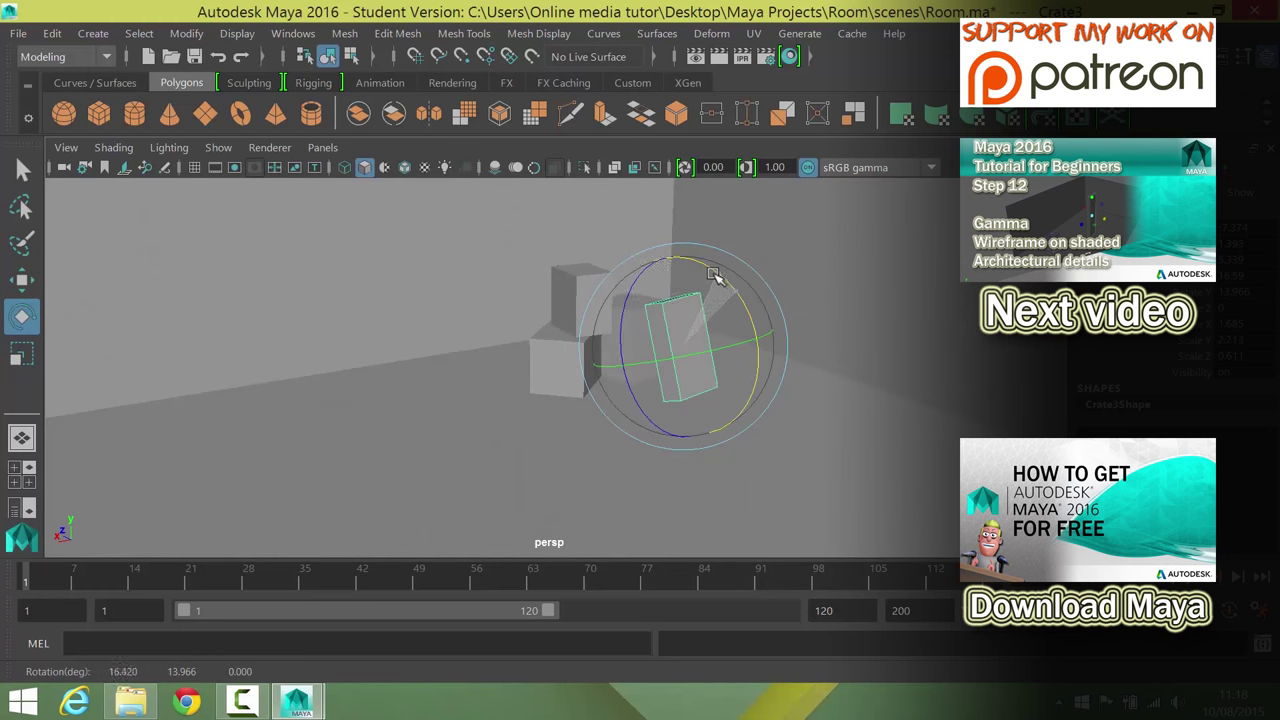